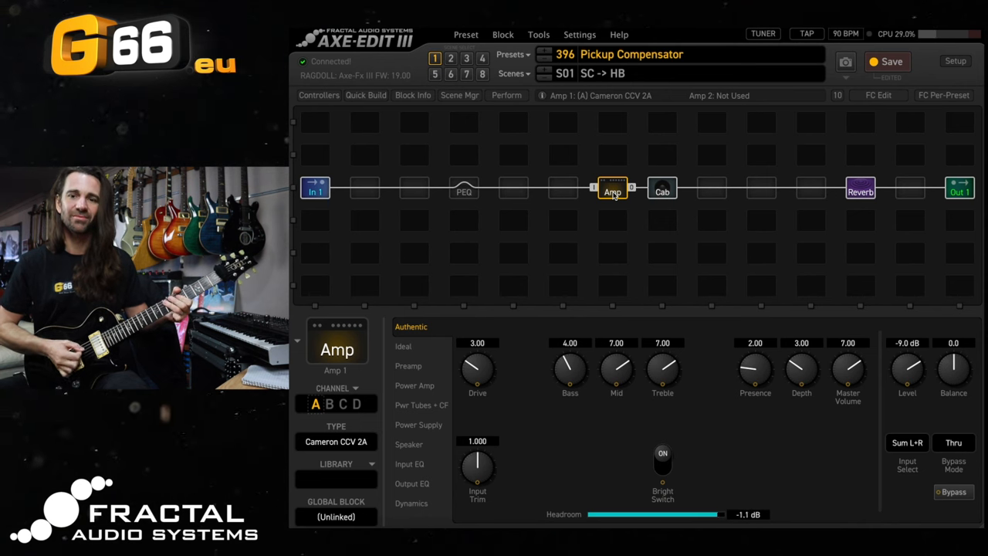
# - Show the Cameron CCV 2A amp's Ideal page and nudge its bass and treble up slightly
pyautogui.click(403, 346)
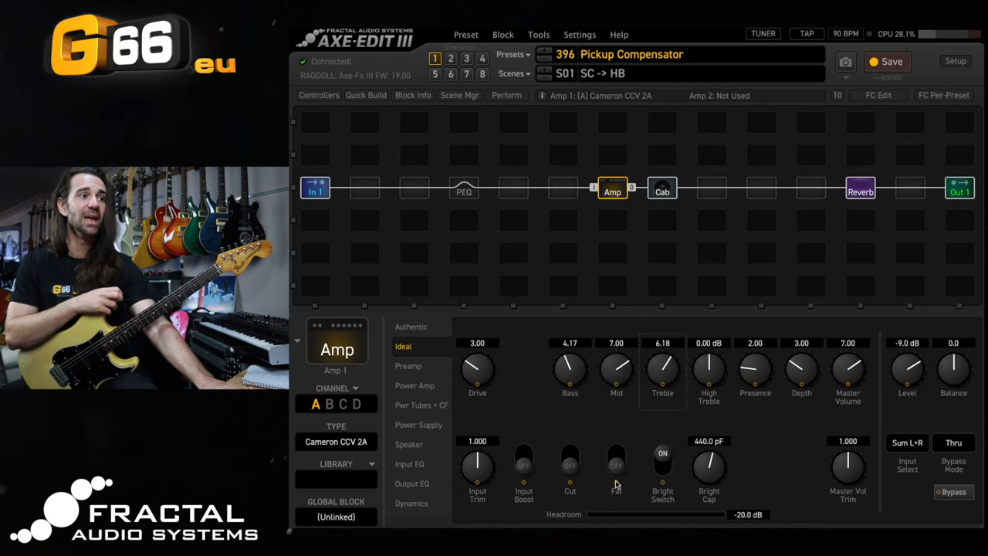
pyautogui.click(616, 463)
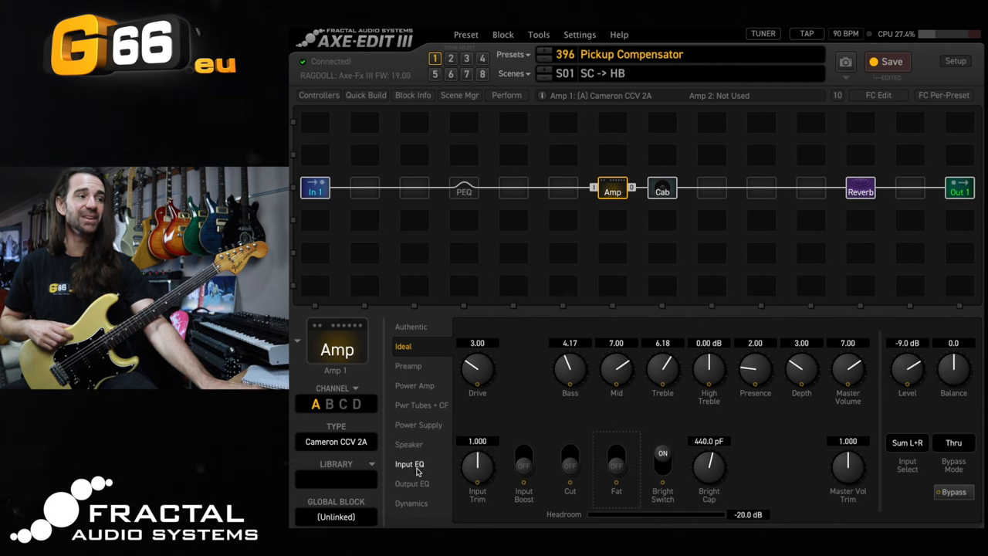
# - Make the amp's input EQ a low shelf near 2070 Hz at about +3 dB with definition -2.50
pyautogui.click(411, 463)
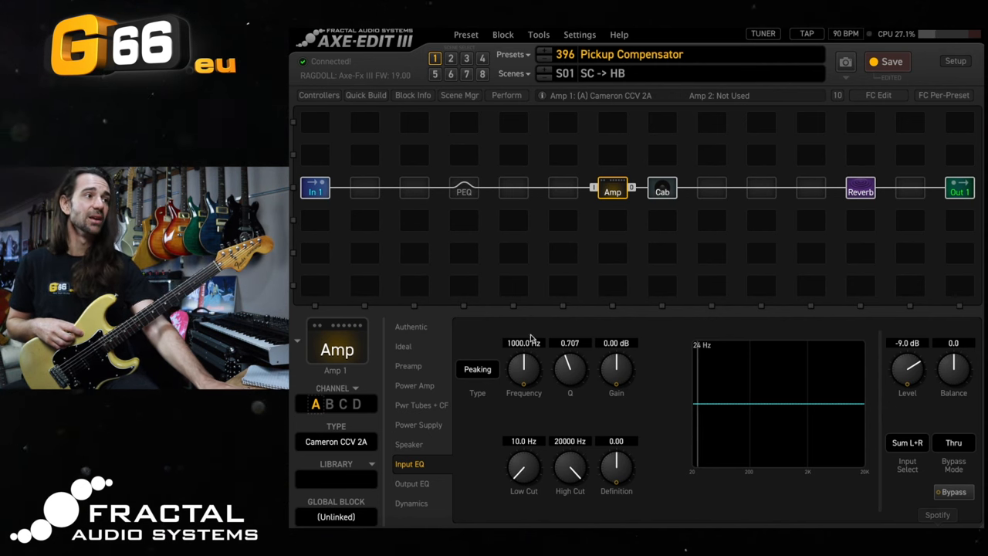
pyautogui.click(477, 368)
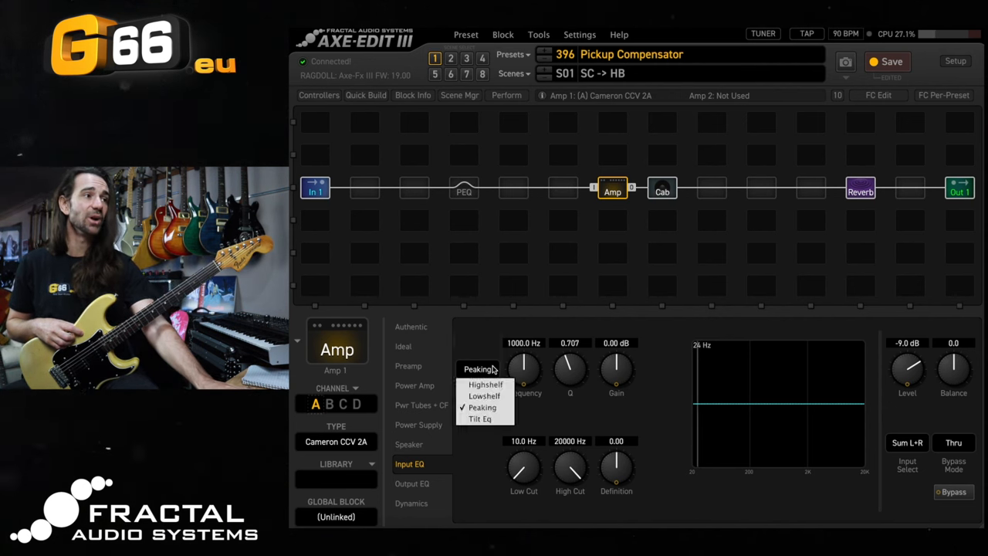
pyautogui.click(485, 383)
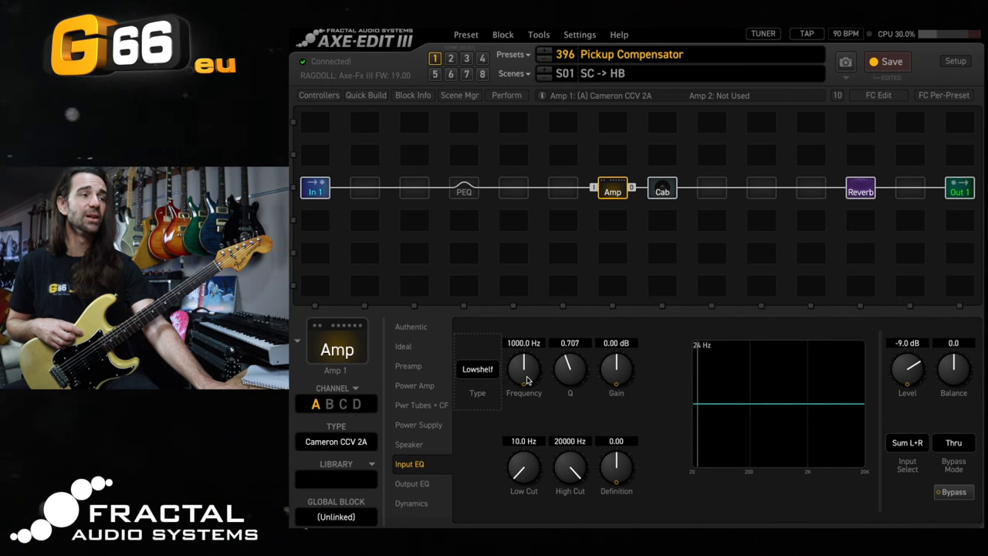
pyautogui.moveTo(523, 369); pyautogui.dragTo(540, 352)
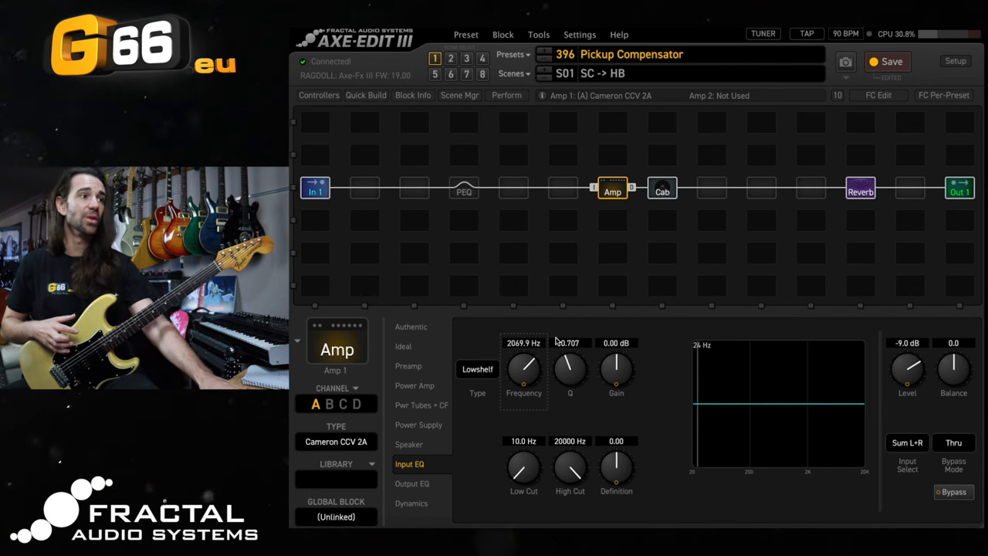
pyautogui.moveTo(616, 370); pyautogui.dragTo(616, 352)
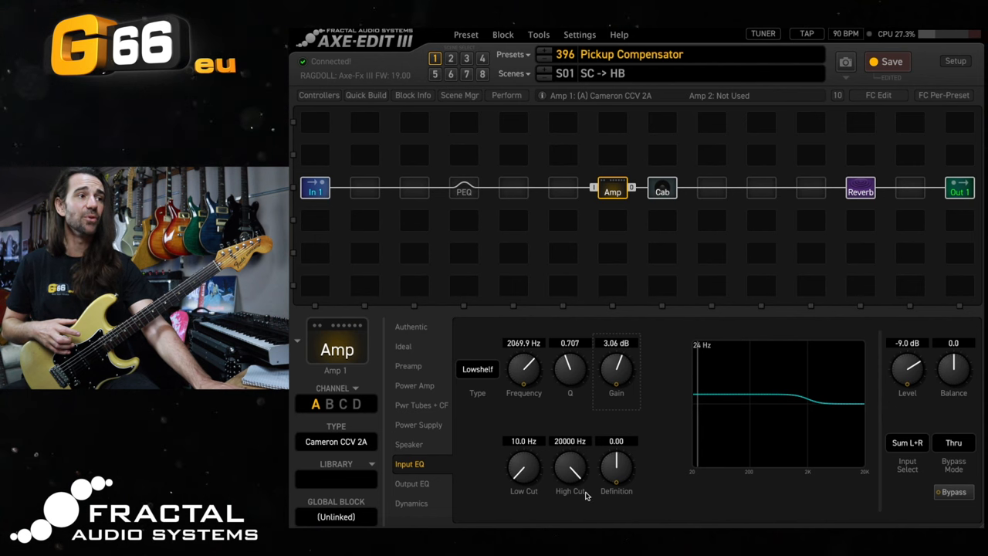
pyautogui.moveTo(616, 469); pyautogui.dragTo(620, 473)
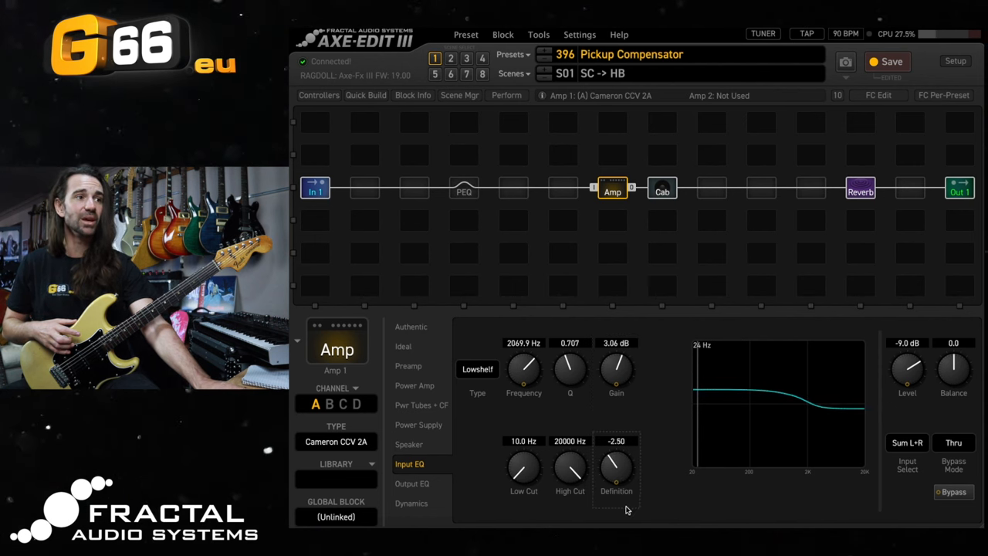
# - Lower the input EQ high cut to 6961 Hz to tame treble
pyautogui.moveTo(616, 466); pyautogui.dragTo(624, 482)
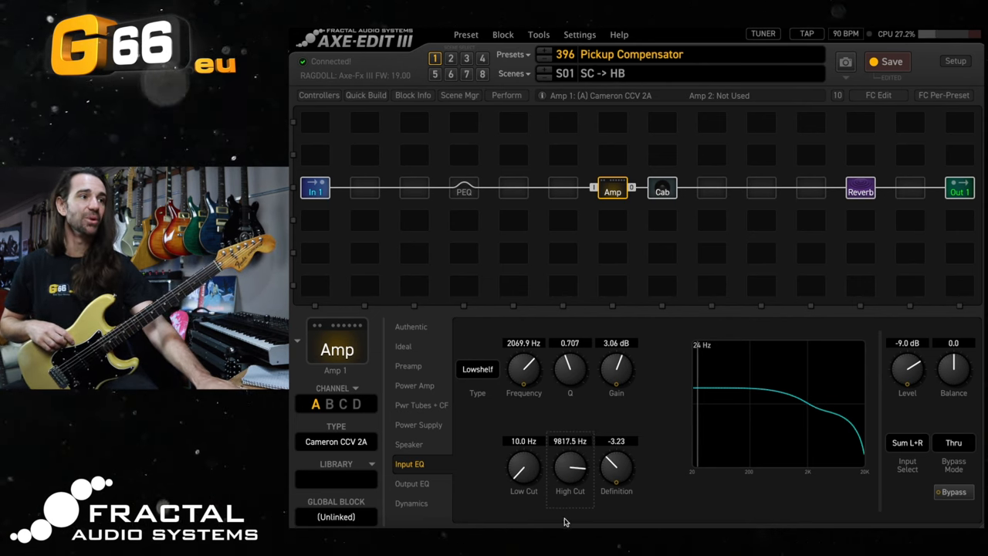
pyautogui.moveTo(569, 463); pyautogui.dragTo(569, 486)
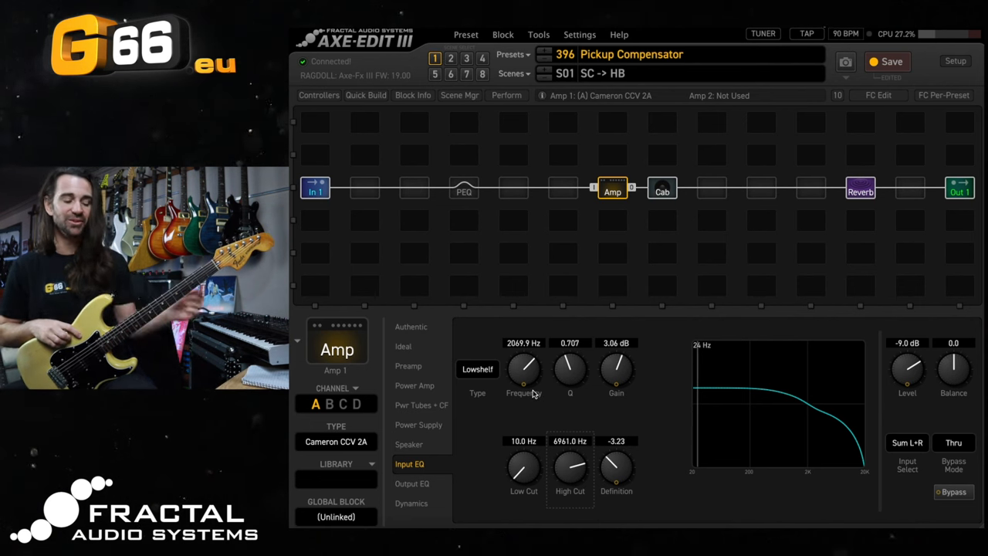
# - Reset the input shelf to 100 Hz / 0 dB, set amp bass to 4.00, adjust treble, and select the PEQ block
pyautogui.moveTo(524, 369); pyautogui.dragTo(523, 401)
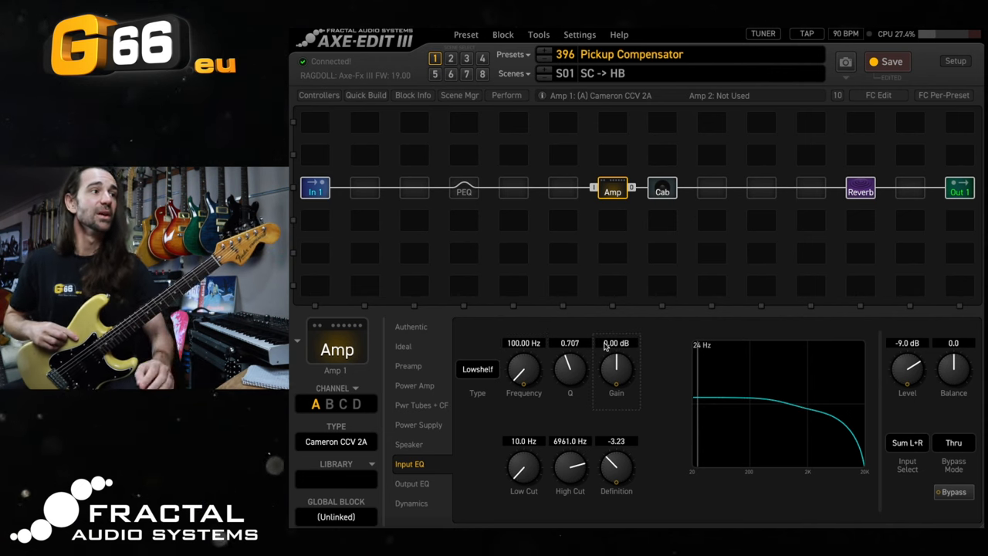
pyautogui.moveTo(569, 466); pyautogui.dragTo(569, 433)
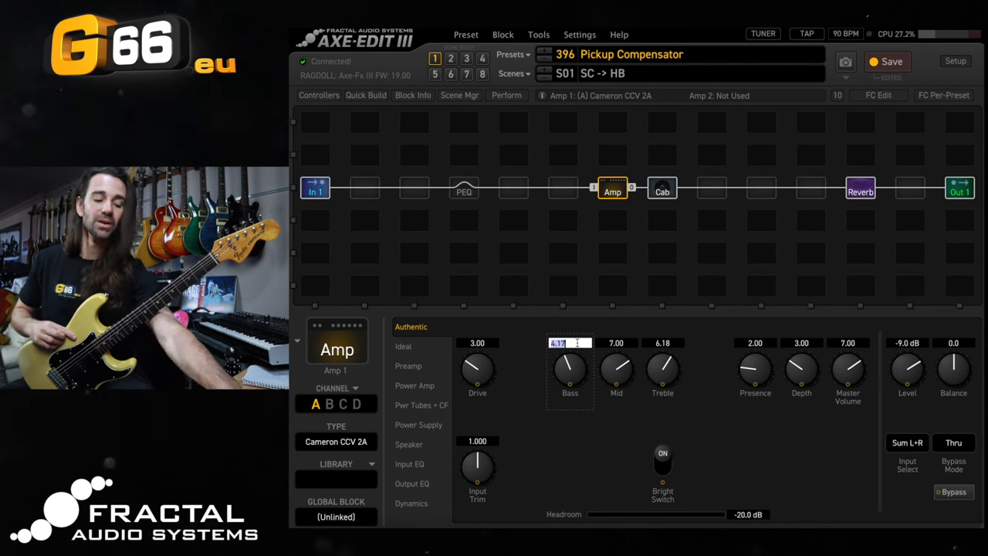
pyautogui.write('4.00')
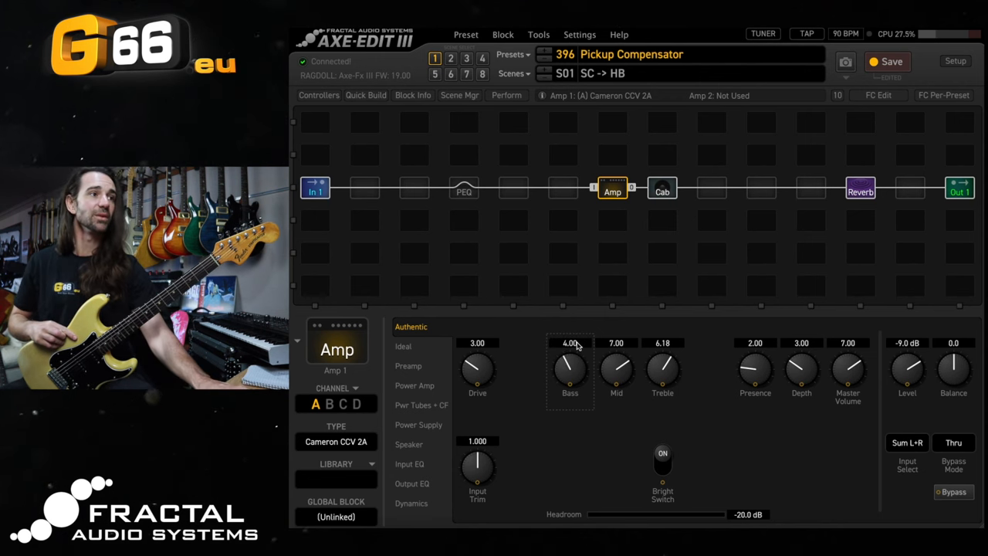
pyautogui.click(660, 343)
pyautogui.write('7')
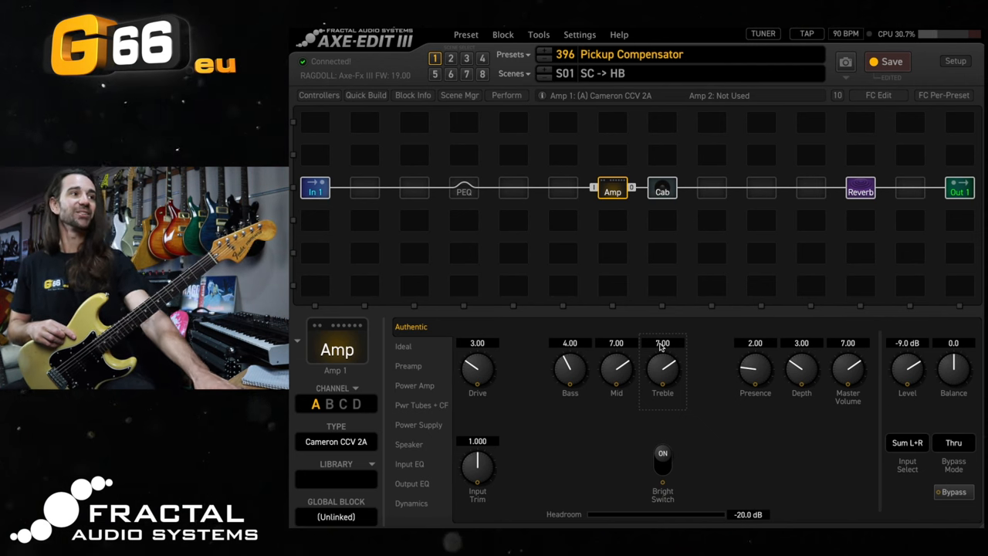
pyautogui.click(463, 188)
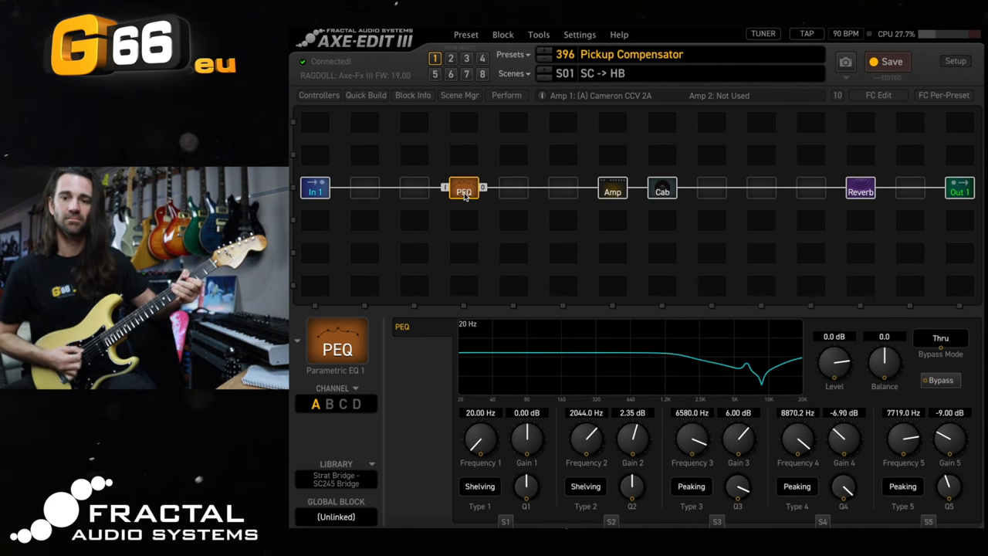
pyautogui.click(611, 189)
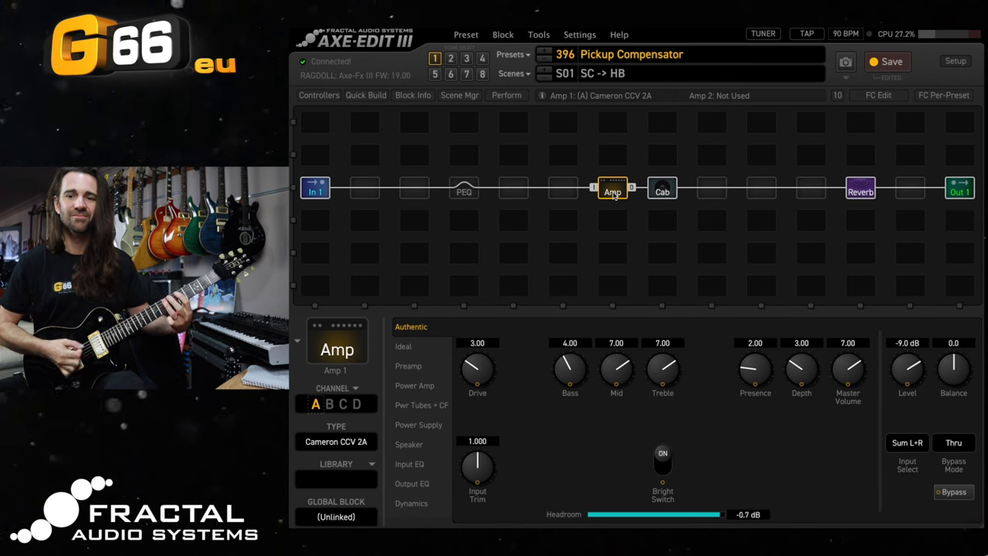
pyautogui.click(463, 189)
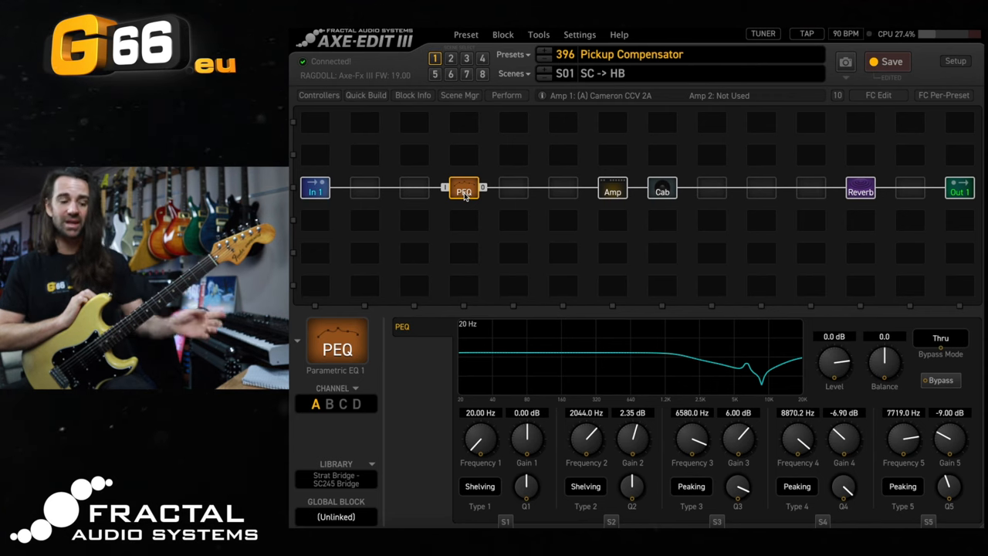
pyautogui.moveTo(605, 515)
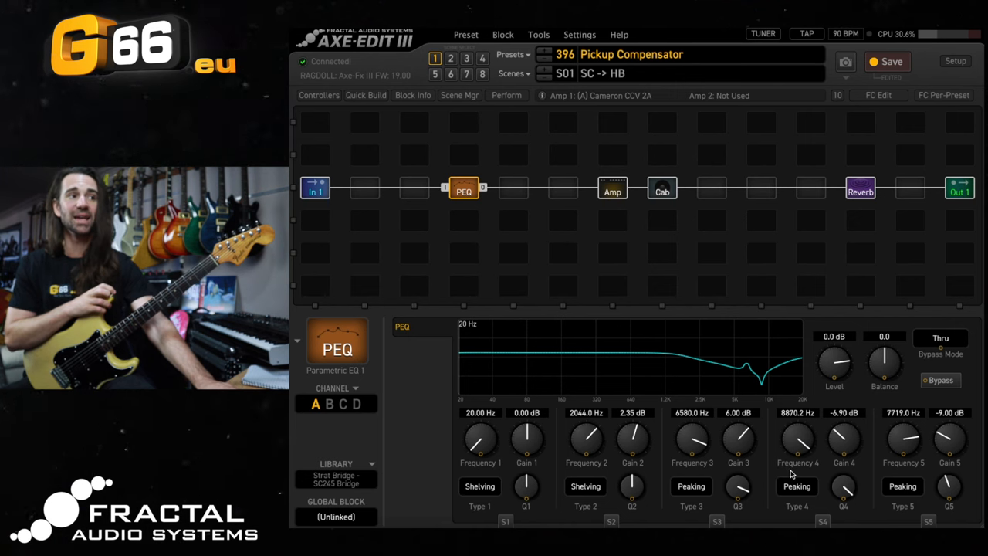
pyautogui.moveTo(841, 466)
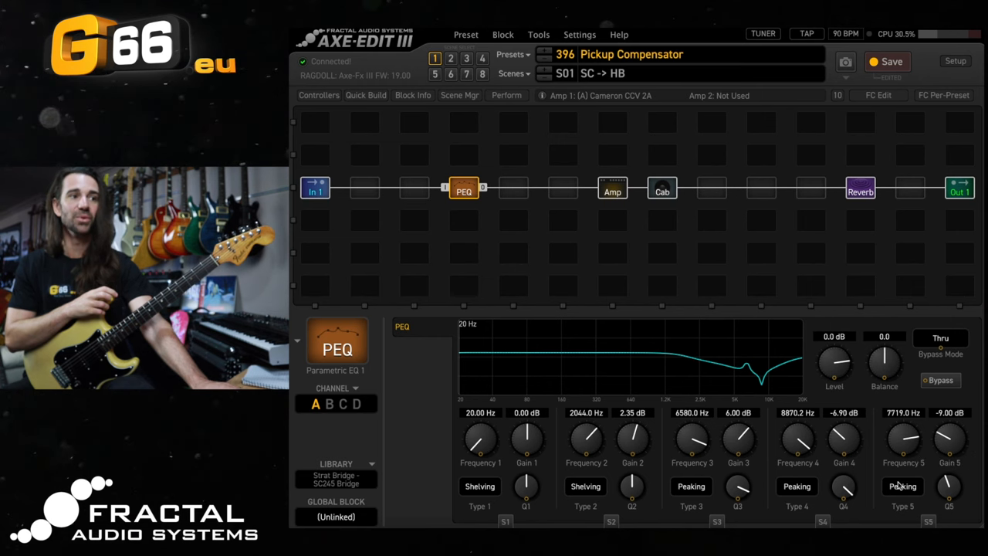
pyautogui.moveTo(872, 484)
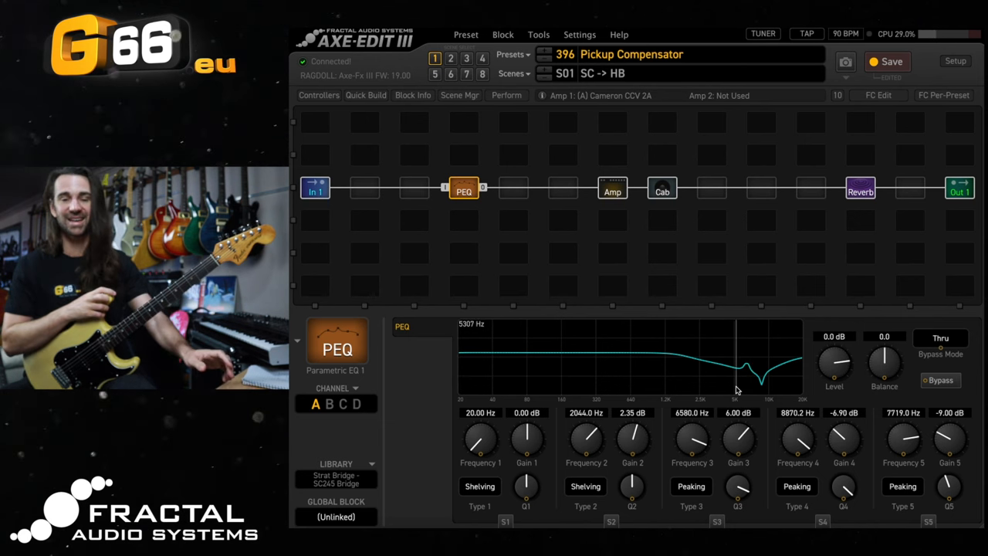
# - Set PEQ band 2 gain to 4.00 dB, band 5 to -10.80 dB, then bypass the block to compare
pyautogui.click(738, 412)
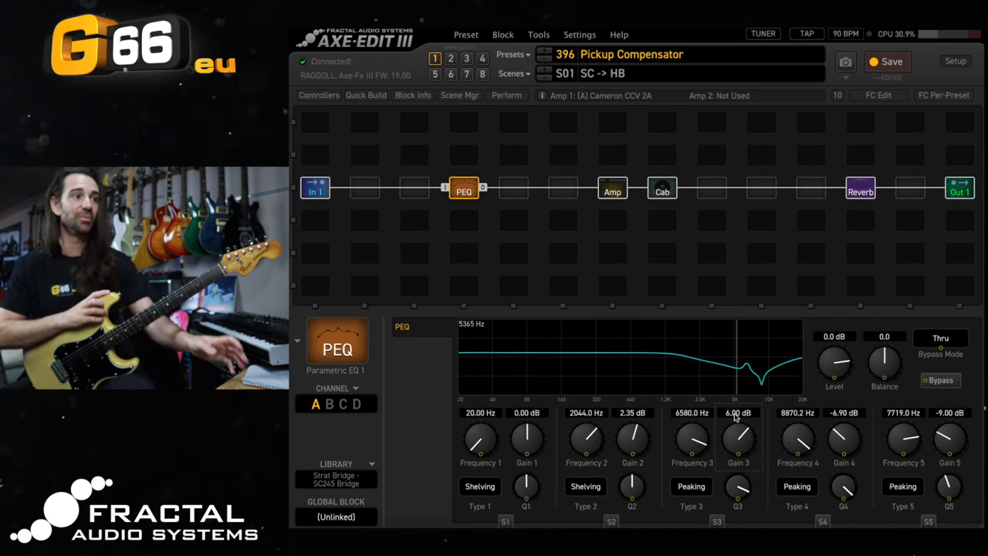
pyautogui.click(631, 412)
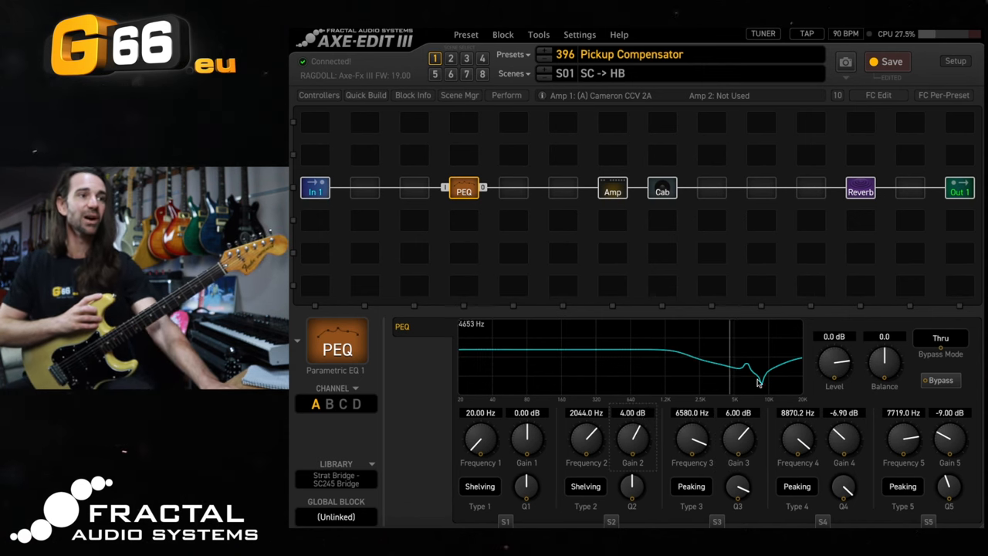
pyautogui.moveTo(950, 441); pyautogui.dragTo(949, 450)
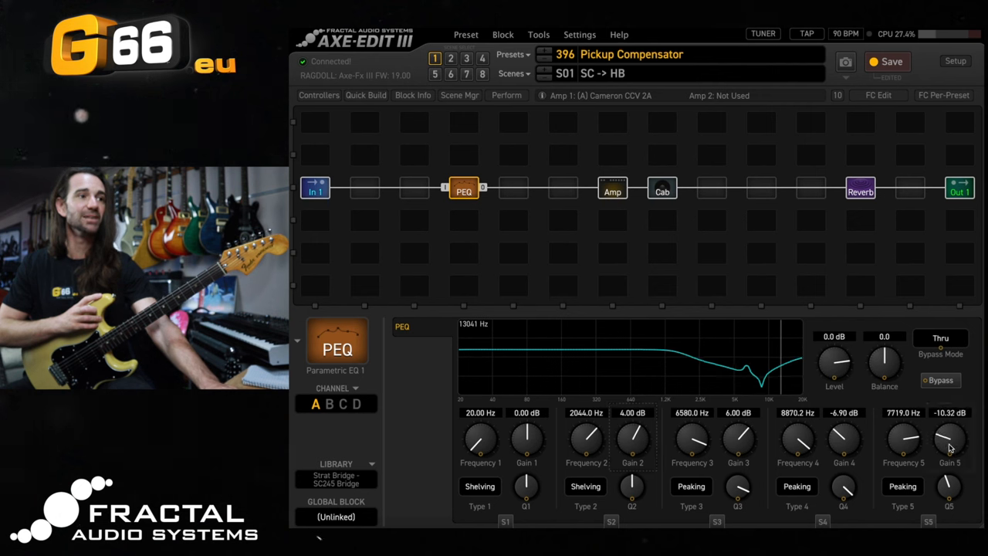
pyautogui.moveTo(948, 441); pyautogui.dragTo(947, 445)
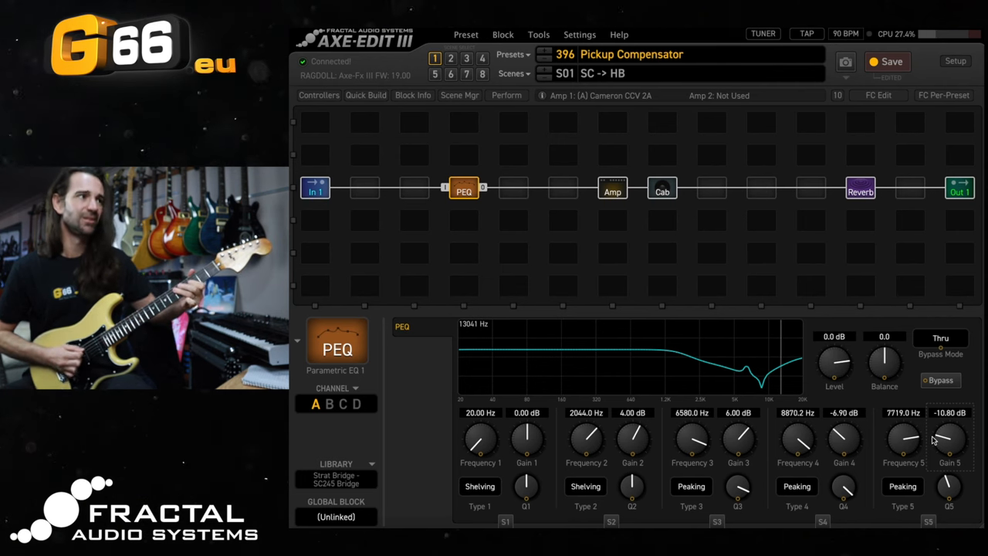
pyautogui.click(940, 379)
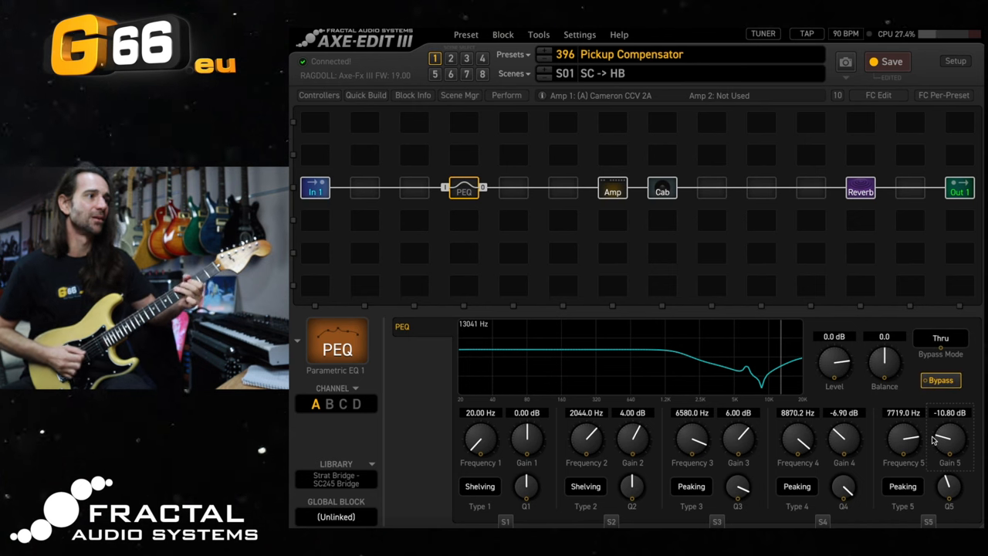